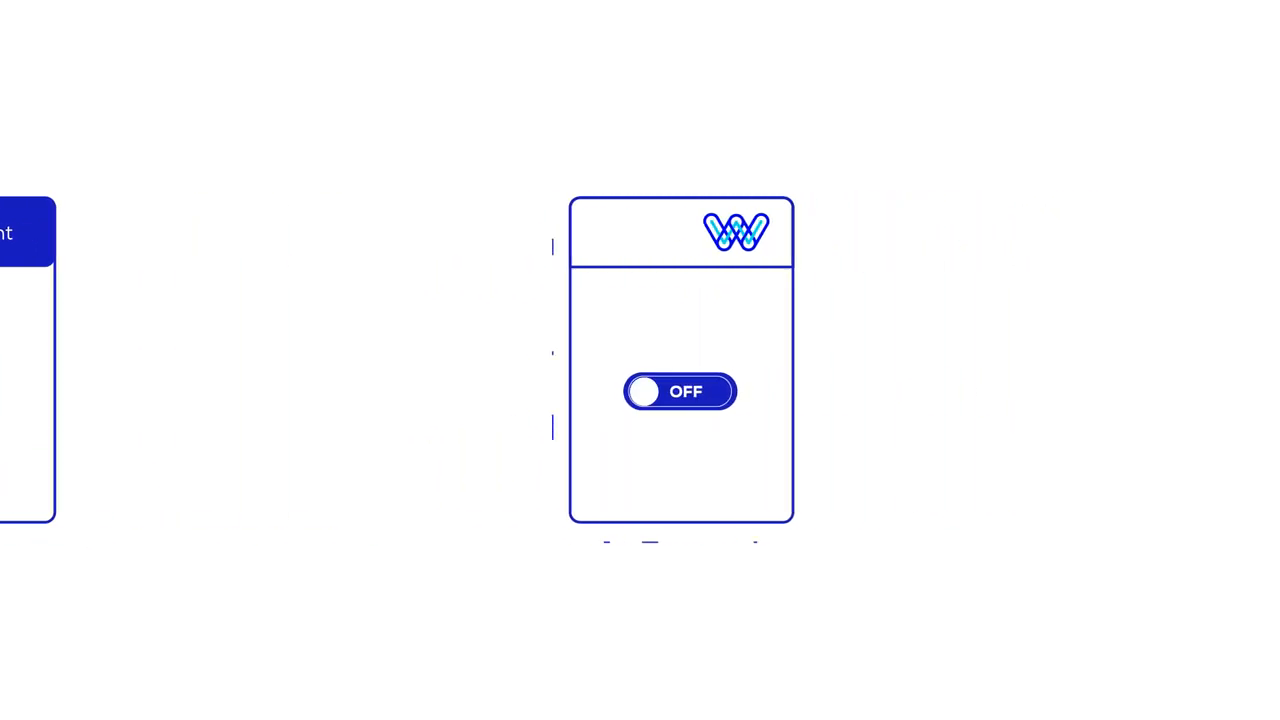
Step: Flip the W-logo card's toggle to ON, sliding the knob right as the card centres
click(680, 392)
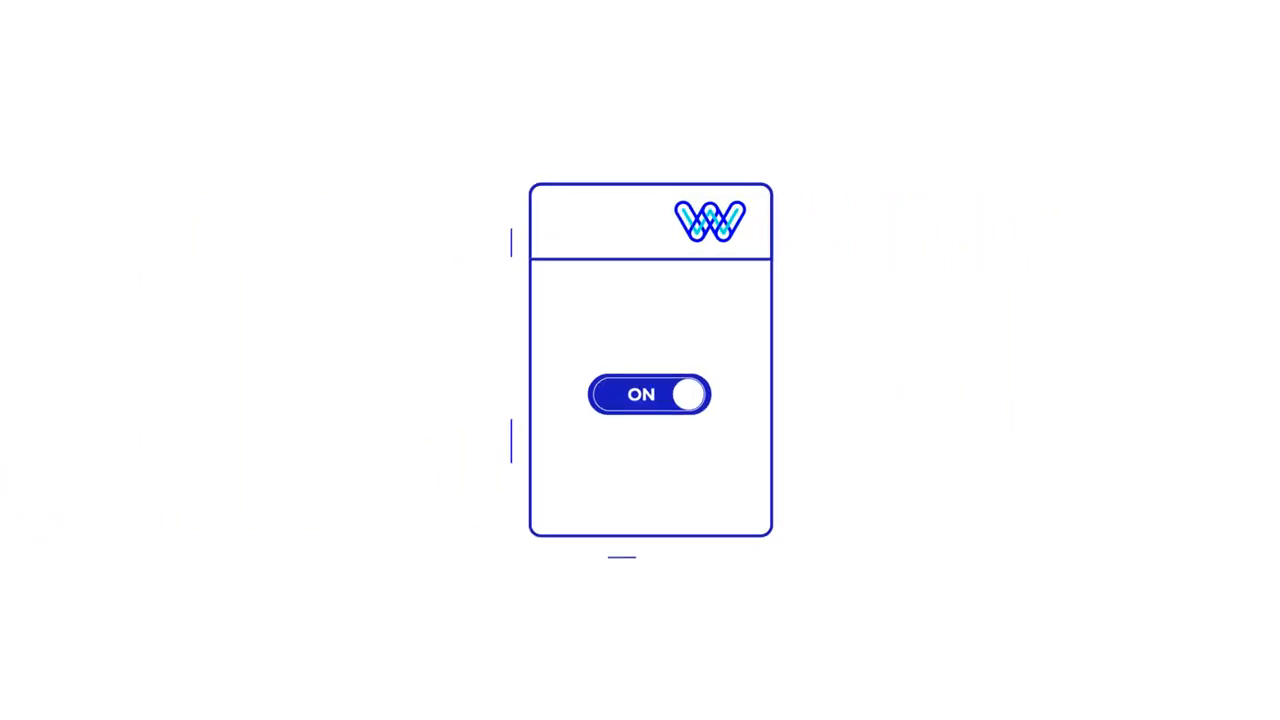